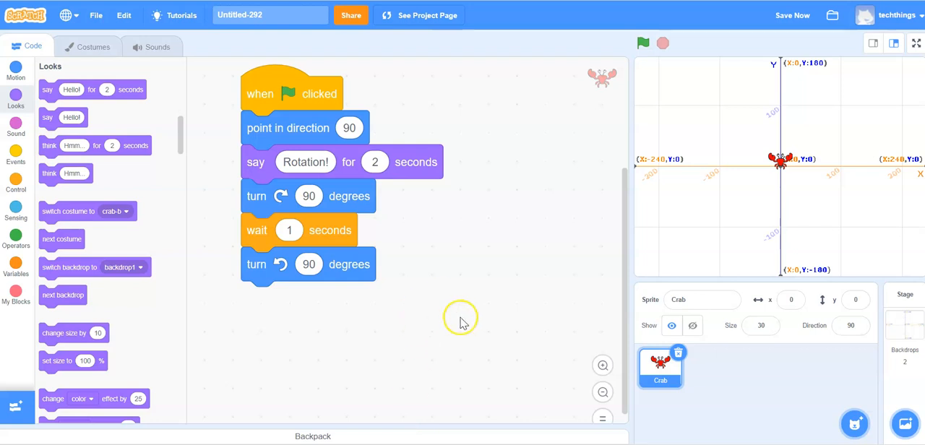
pyautogui.moveTo(451, 315)
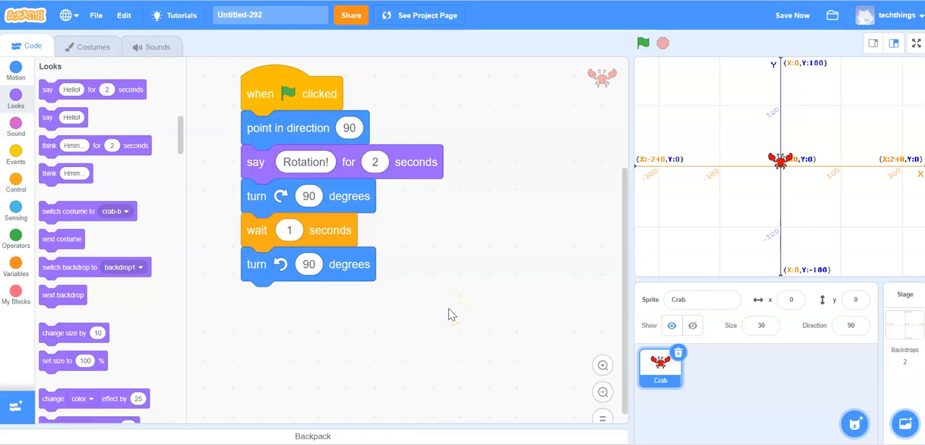
pyautogui.moveTo(338, 141)
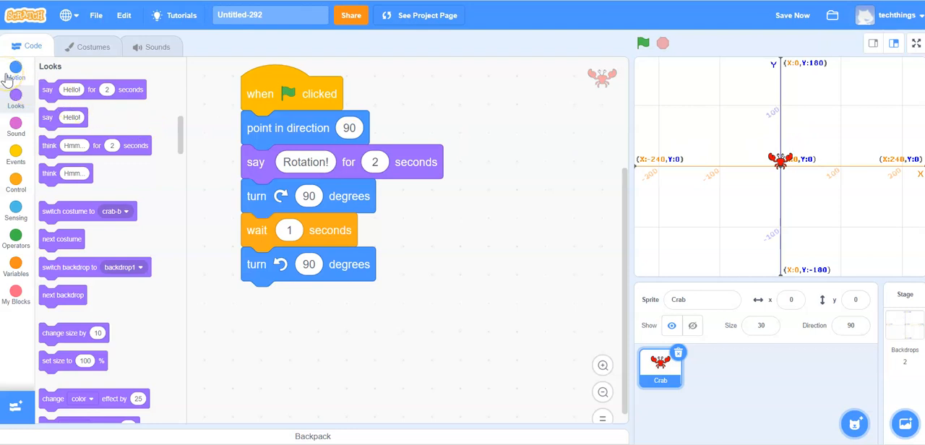
# Place a go to x: 0 y: 0 block from Motion right under the green flag event.
pyautogui.click(11, 75)
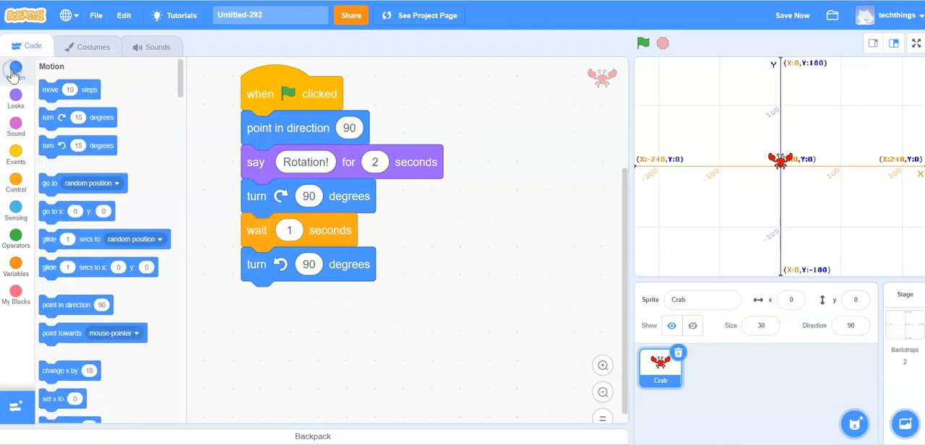
pyautogui.moveTo(58, 183)
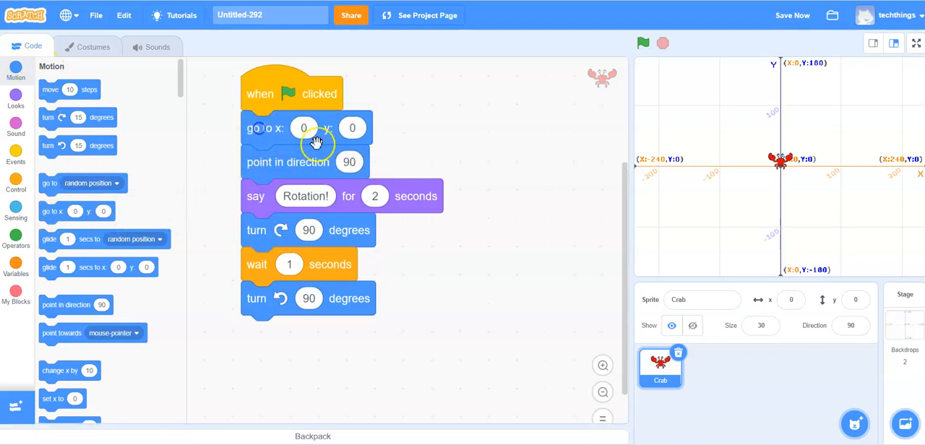
pyautogui.click(304, 127)
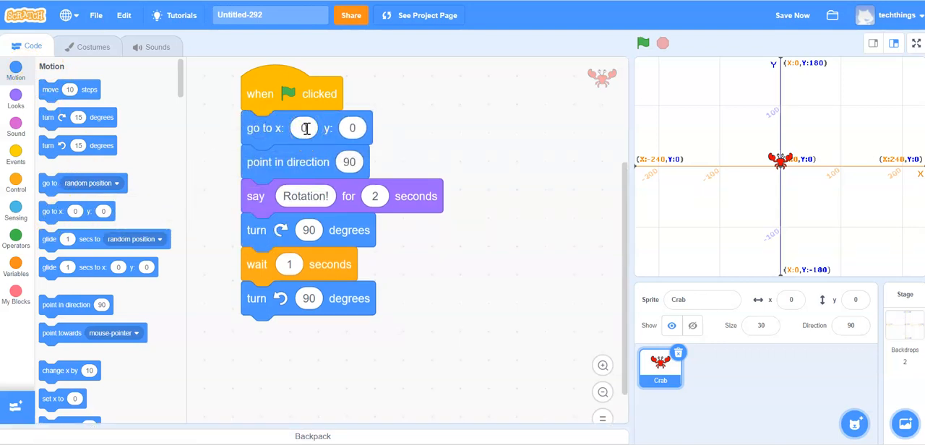
pyautogui.moveTo(280, 127)
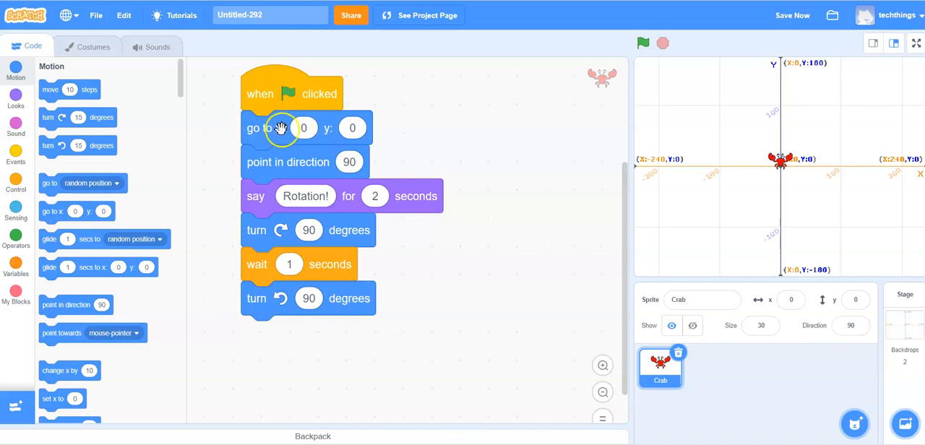
pyautogui.moveTo(338, 165)
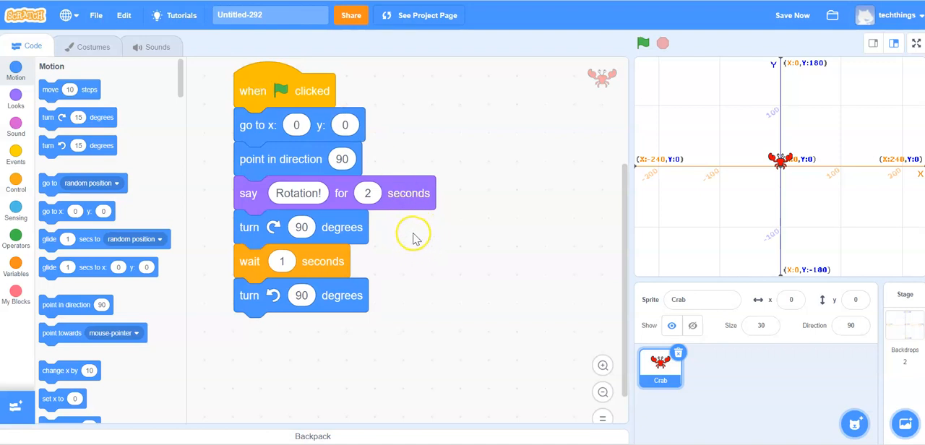
pyautogui.moveTo(420, 237)
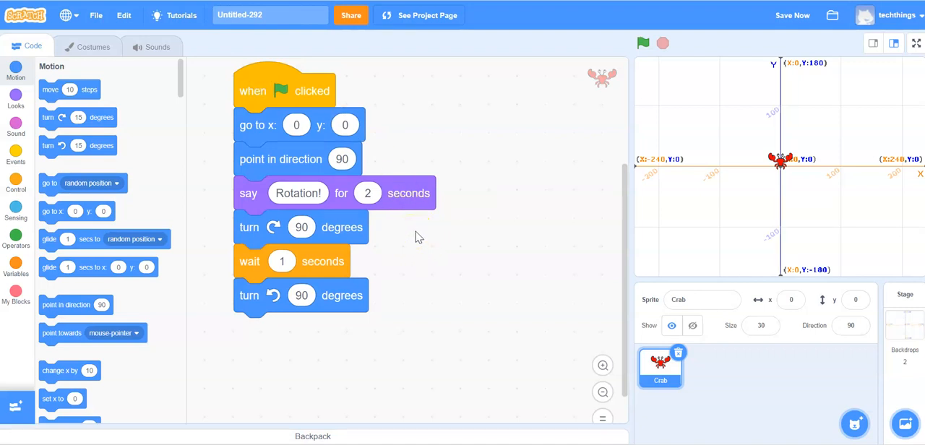
pyautogui.moveTo(41, 274)
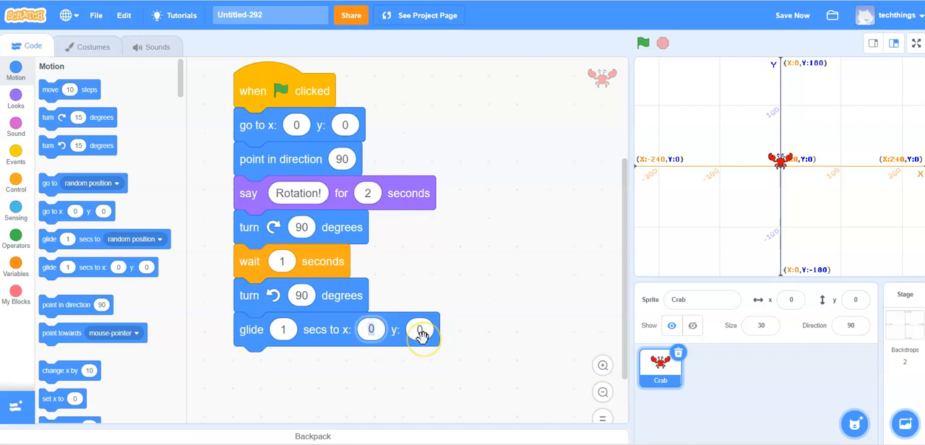
# End the script with glide 1 secs to x: 100 y: 100.
pyautogui.write('100')
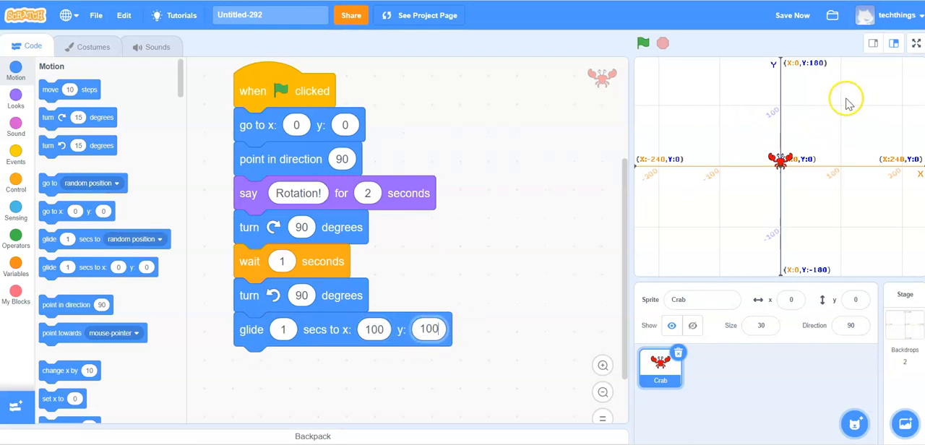
pyautogui.moveTo(856, 107)
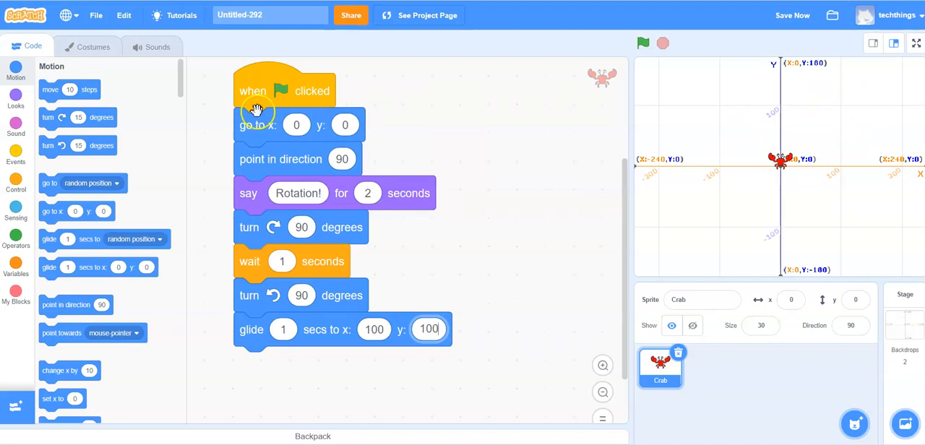
pyautogui.click(15, 152)
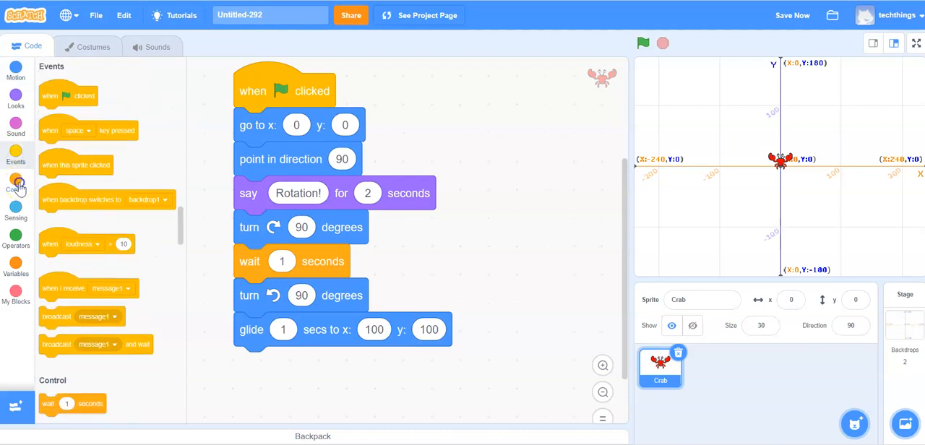
# Append wait 1 seconds from Control, then glide 1 secs to x: 0 y: 0 from Motion.
pyautogui.click(16, 185)
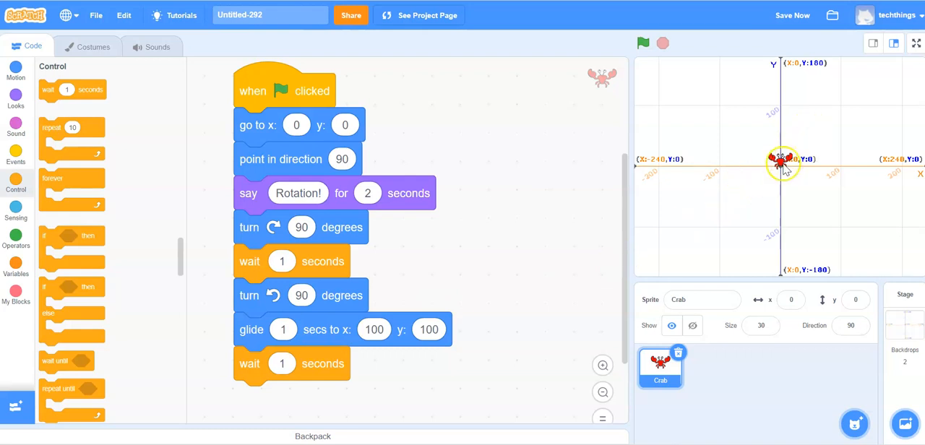
pyautogui.click(14, 75)
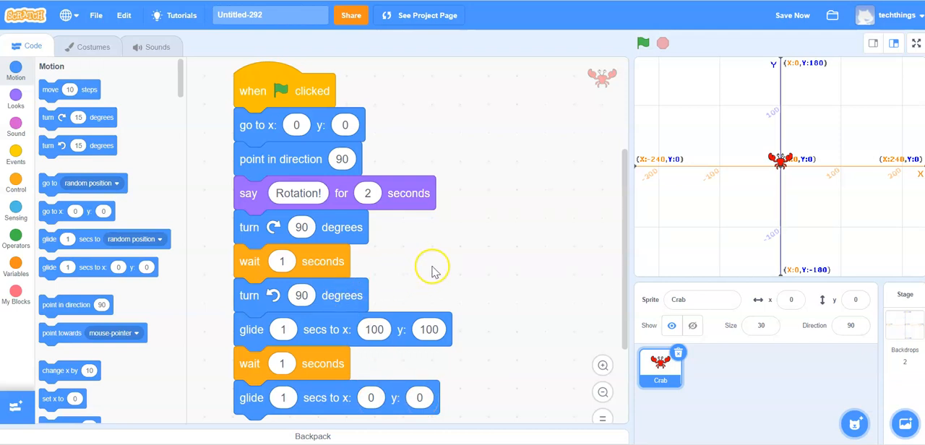
pyautogui.moveTo(267, 199)
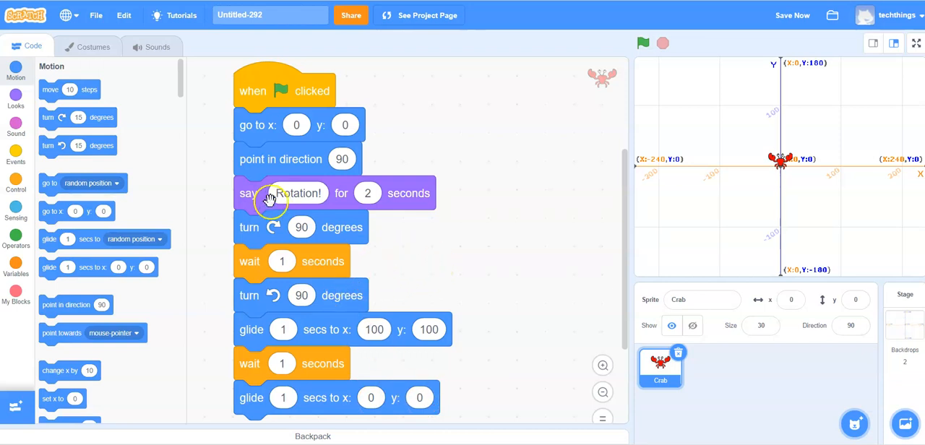
pyautogui.moveTo(287, 315)
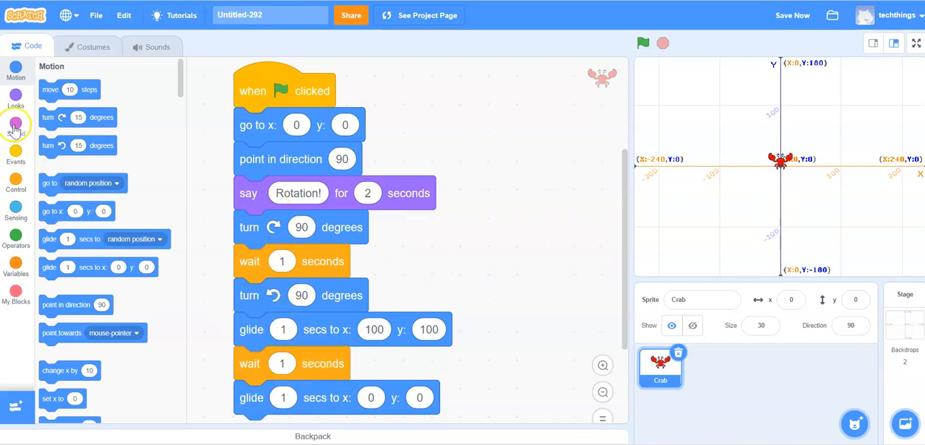
# Insert a say "Translation!" for 2 seconds block from Looks above the glide to 100,100.
pyautogui.click(15, 101)
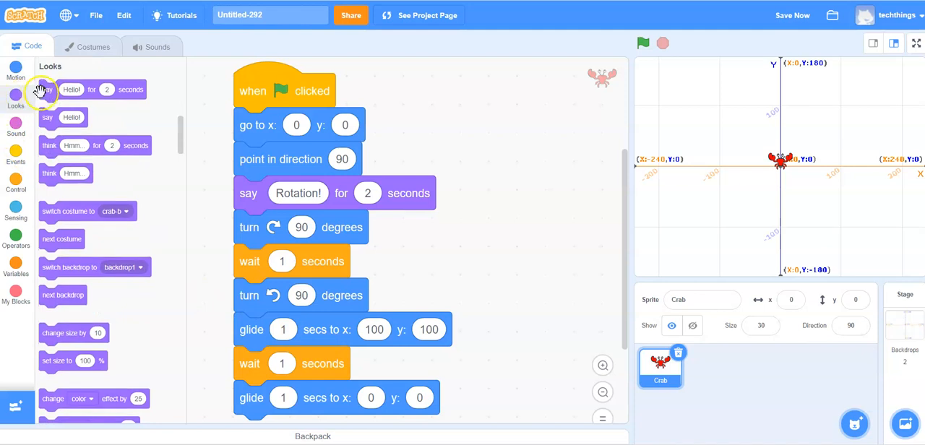
pyautogui.moveTo(47, 88)
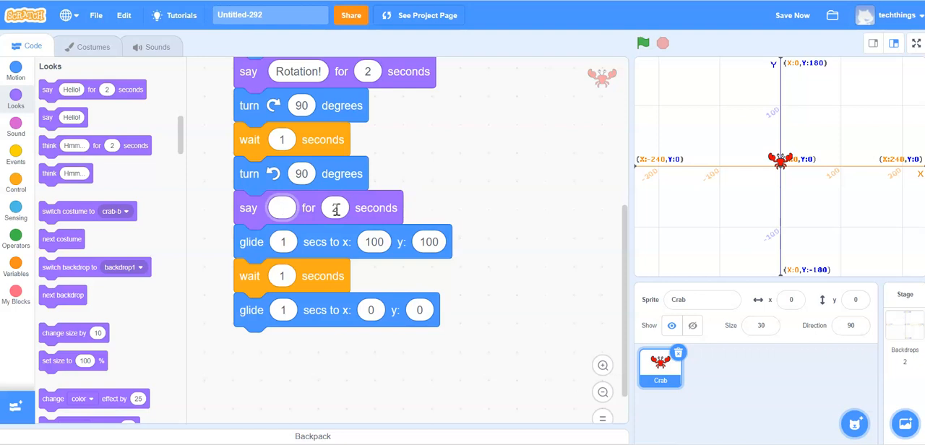
pyautogui.write('t')
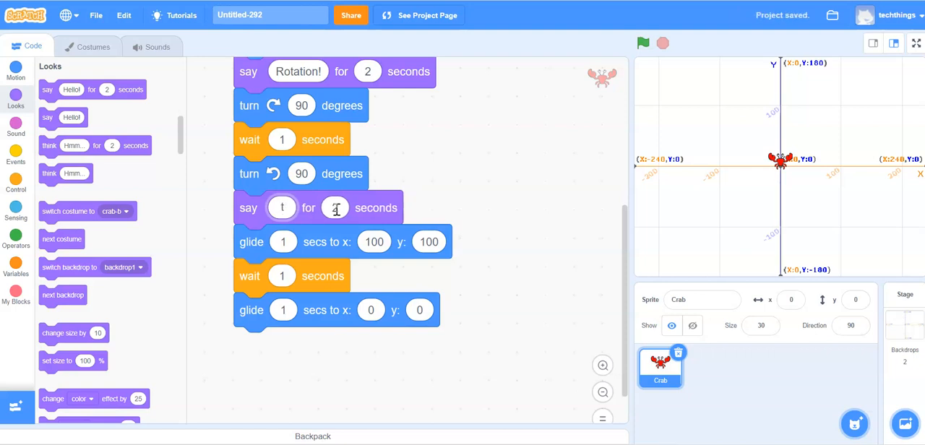
pyautogui.write('Translation!')
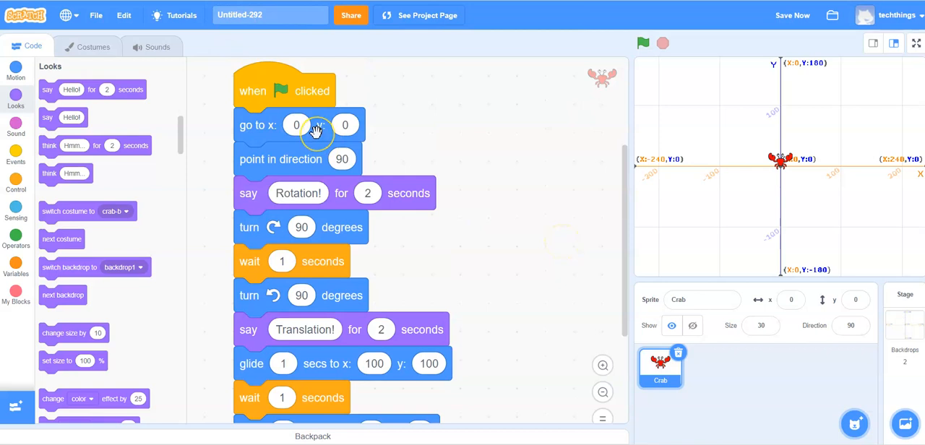
pyautogui.moveTo(307, 146)
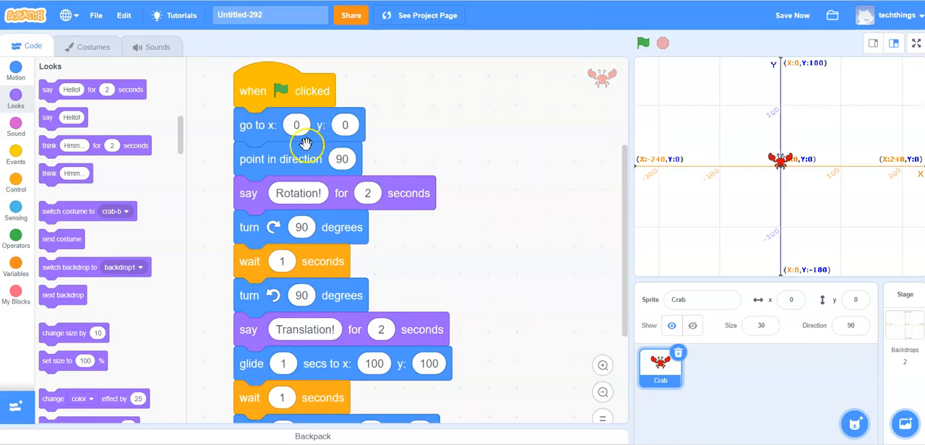
pyautogui.scroll(-3)
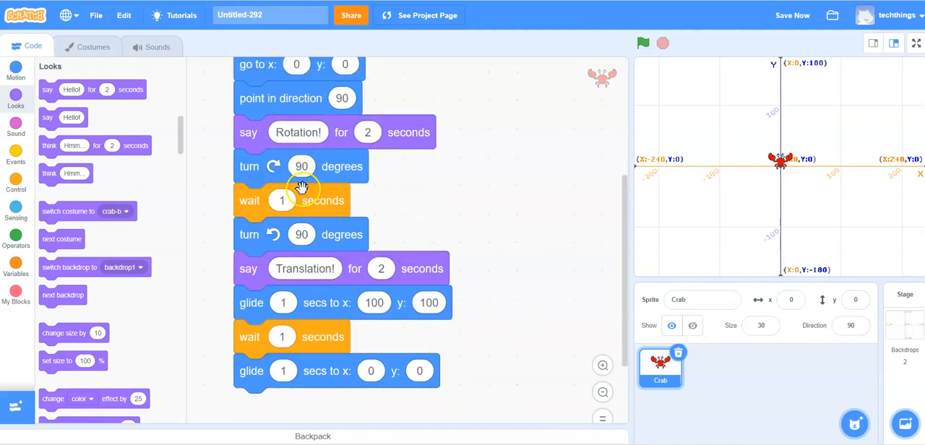
pyautogui.moveTo(358, 158)
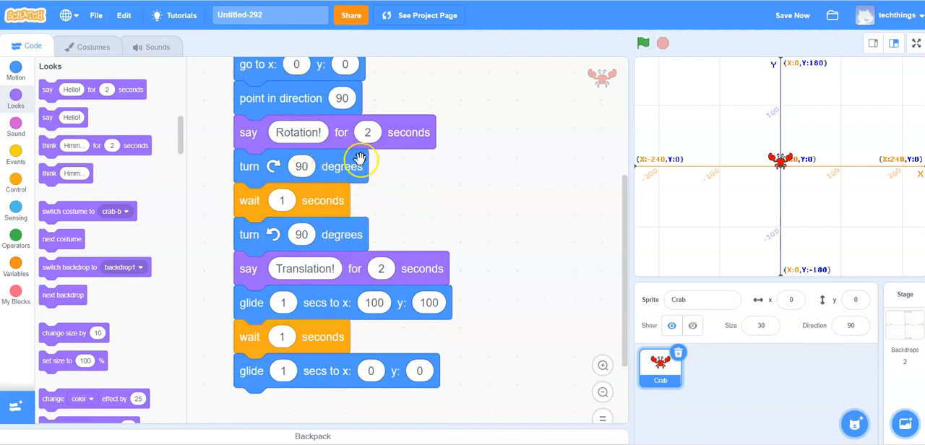
pyautogui.moveTo(338, 363)
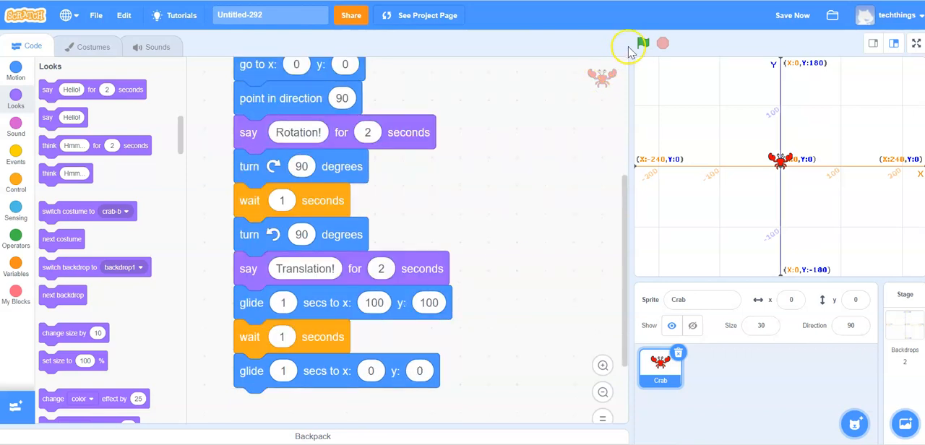
# Run the script with the green flag several times and watch the crab talk, glide out and return.
pyautogui.click(642, 42)
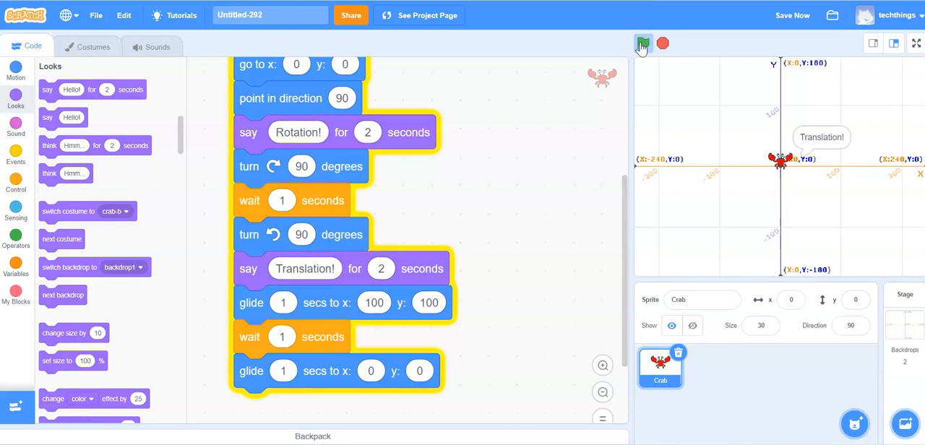
pyautogui.click(642, 44)
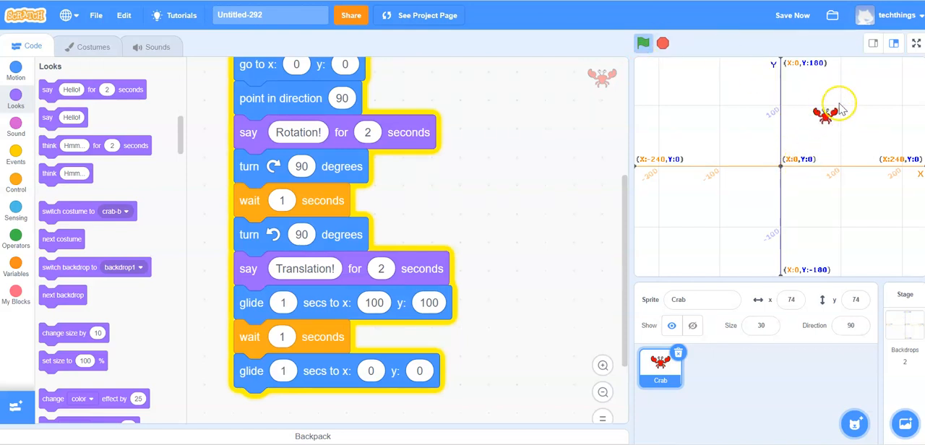
pyautogui.click(643, 43)
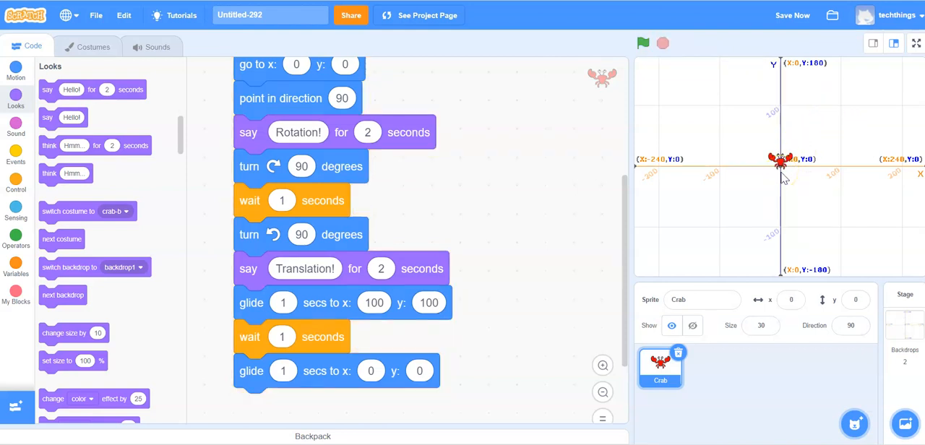